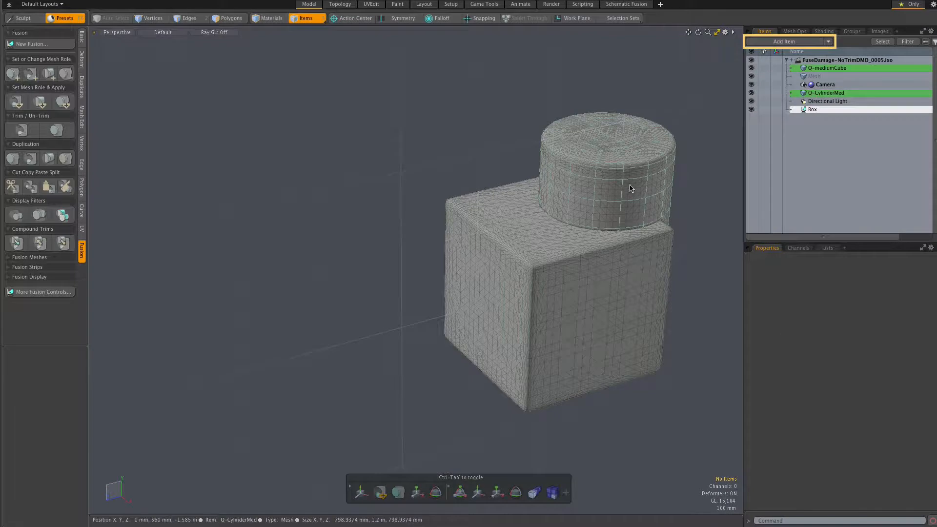
# - Bring up the Add Item browser to reach the Mesh Fusion Assemblies presets
pyautogui.click(784, 41)
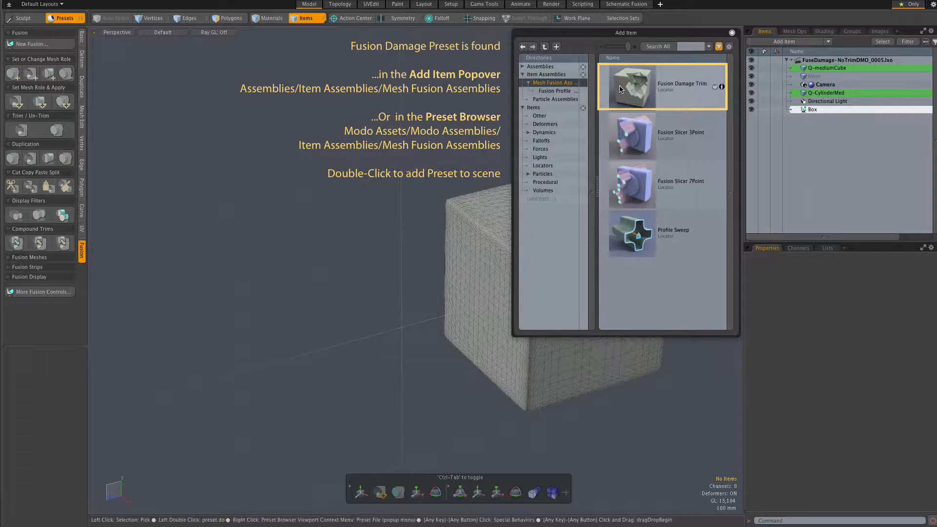
# - Add the Fusion Damage Trim preset, placing its damage cluster over the cube
pyautogui.doubleClick(631, 87)
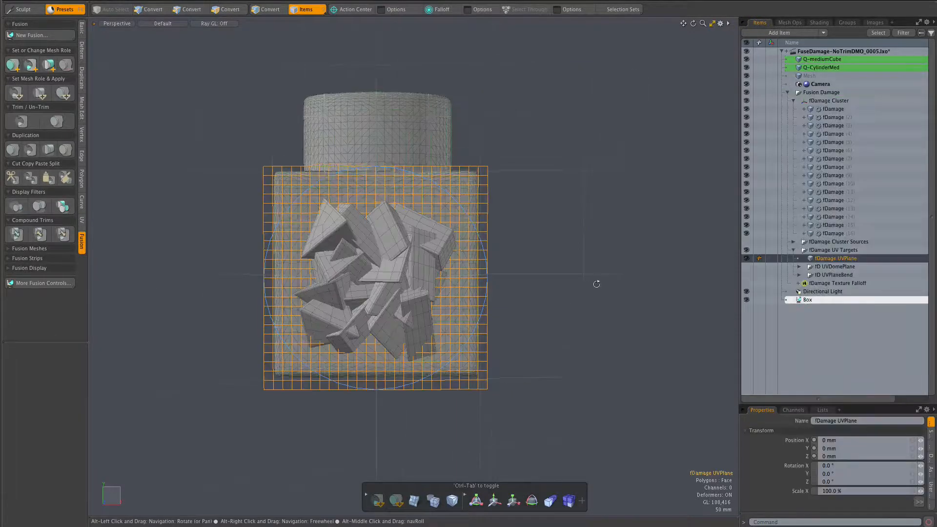
# - Move the fDamage UVPlane up onto the box's top corner edge beside the cylinder
pyautogui.moveTo(596, 284); pyautogui.dragTo(493, 296)
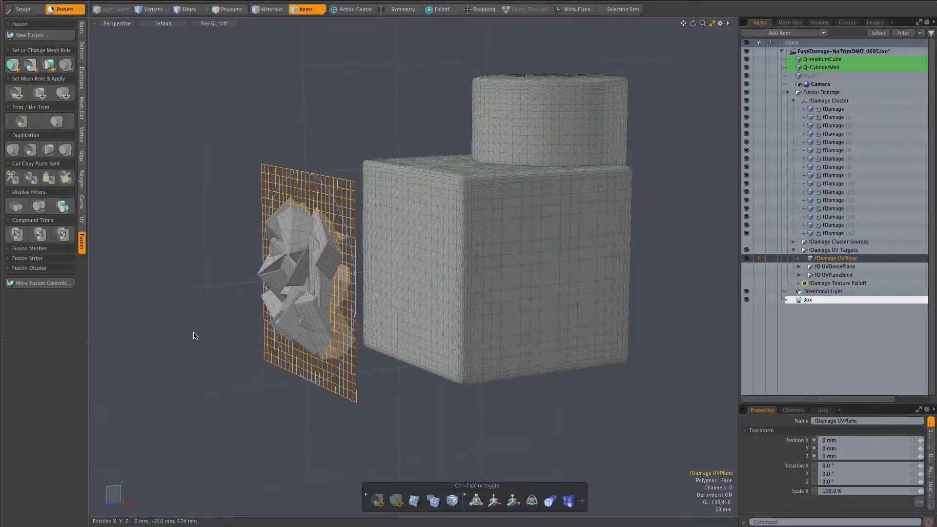
pyautogui.click(526, 9)
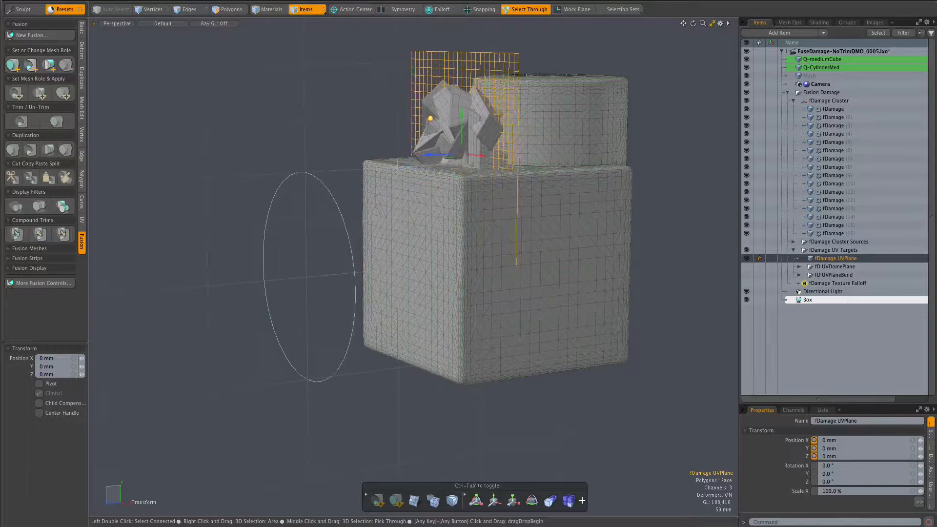
pyautogui.moveTo(429, 118); pyautogui.dragTo(480, 113)
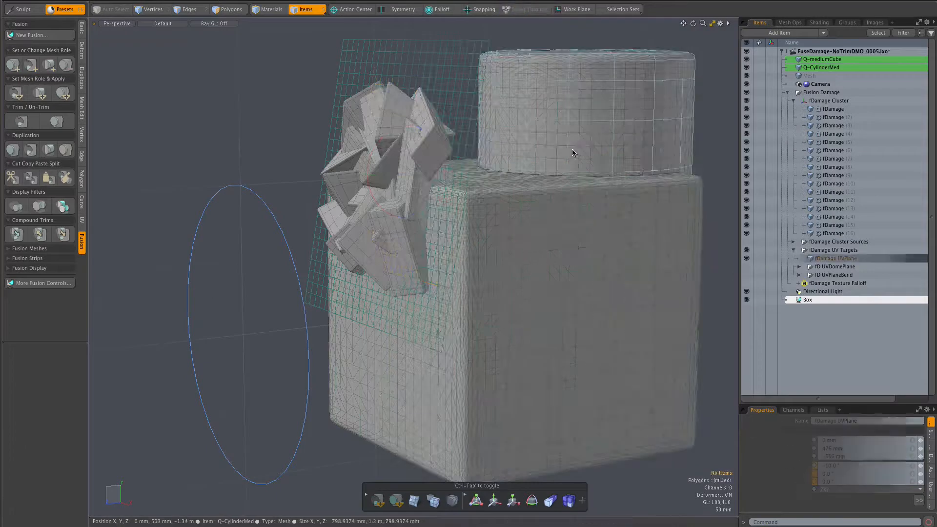
# - Select the fDamage Cluster locator and its individual damage trim meshes for editing
pyautogui.click(830, 101)
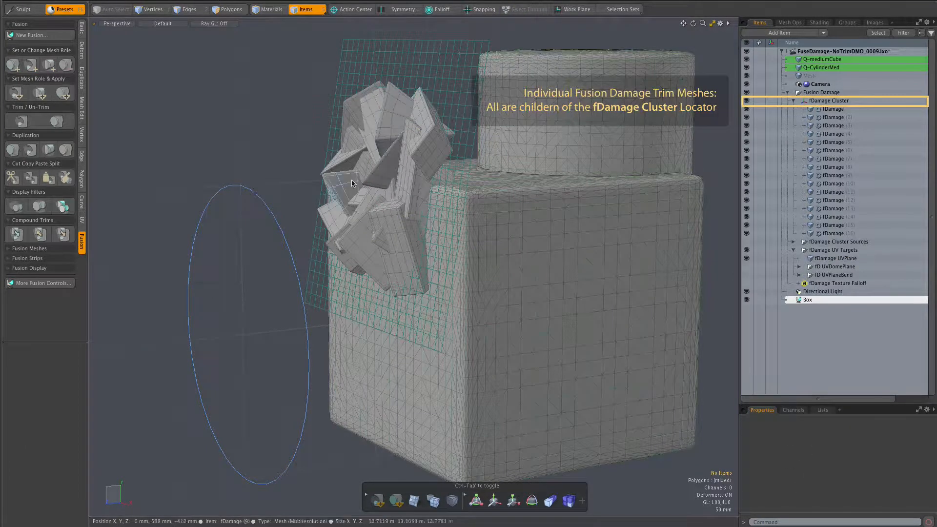
pyautogui.click(388, 251)
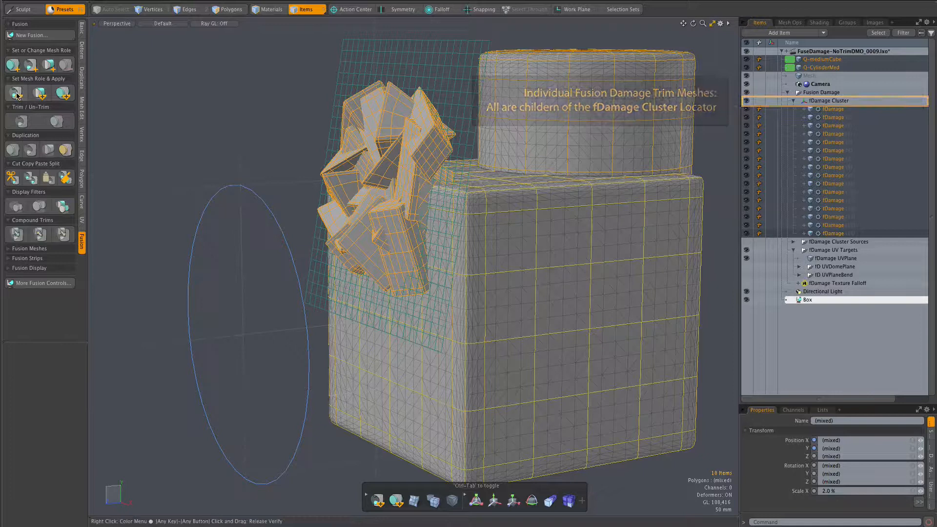
pyautogui.moveTo(17, 92)
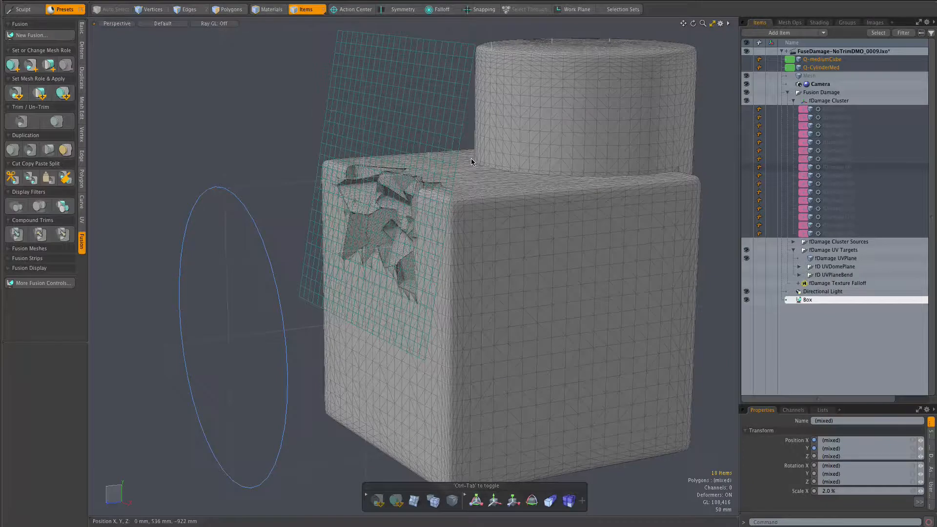
# - Reselect the fDamage UVPlane to shift the carved damage along the box's top edge
pyautogui.click(383, 120)
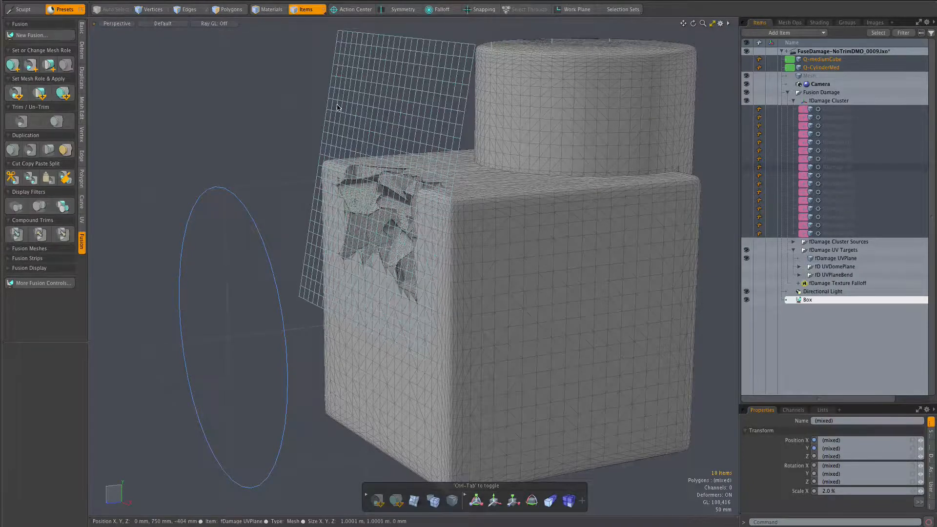
pyautogui.click(835, 258)
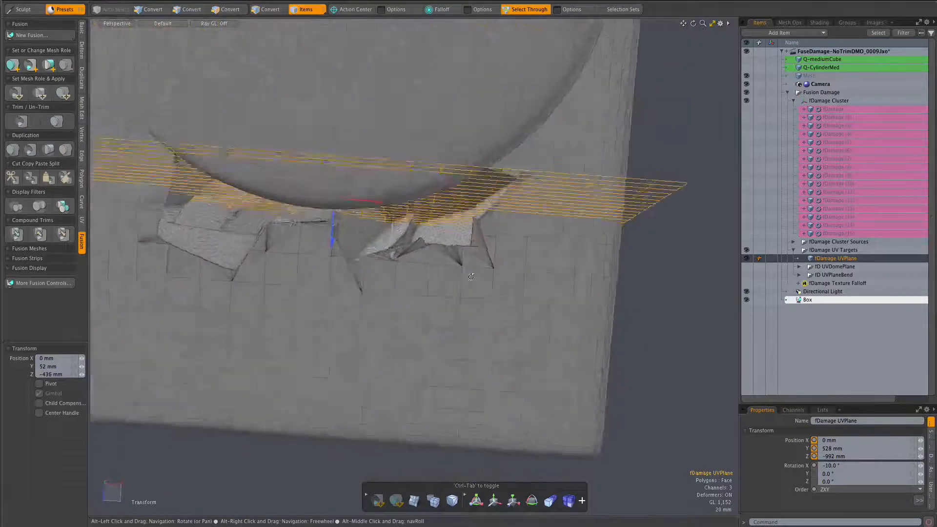
# - Expand one trim mesh's Fusion Damage Folder to show its bevel, push, smooth shift, UV transform and merge operators
pyautogui.moveTo(471, 276); pyautogui.dragTo(345, 140)
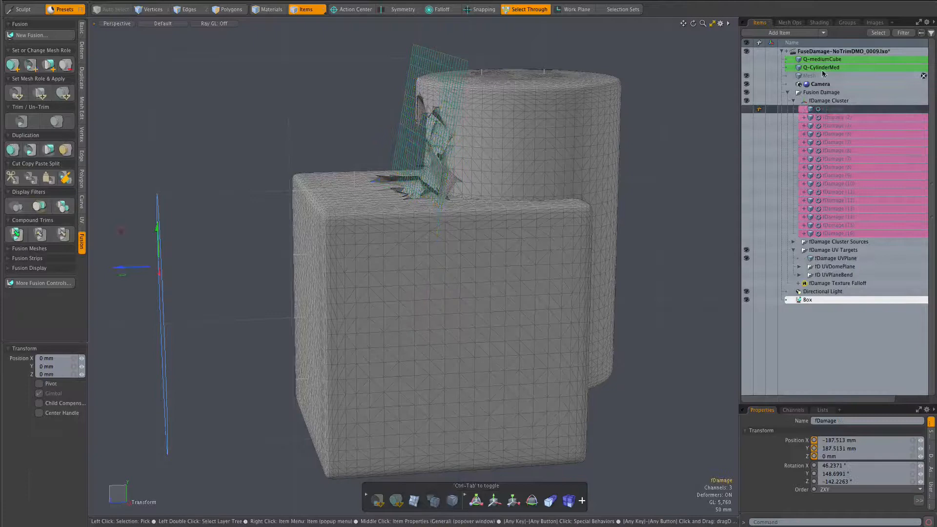
pyautogui.click(789, 23)
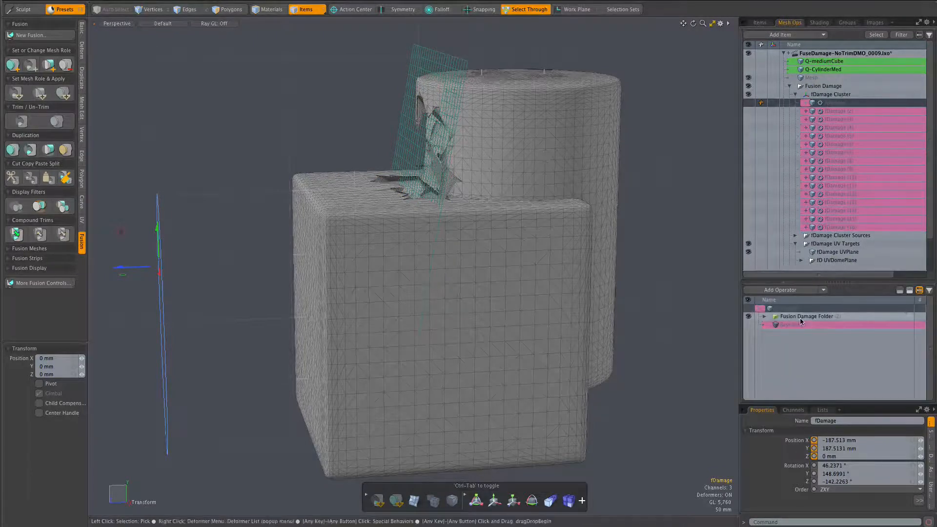
pyautogui.click(764, 316)
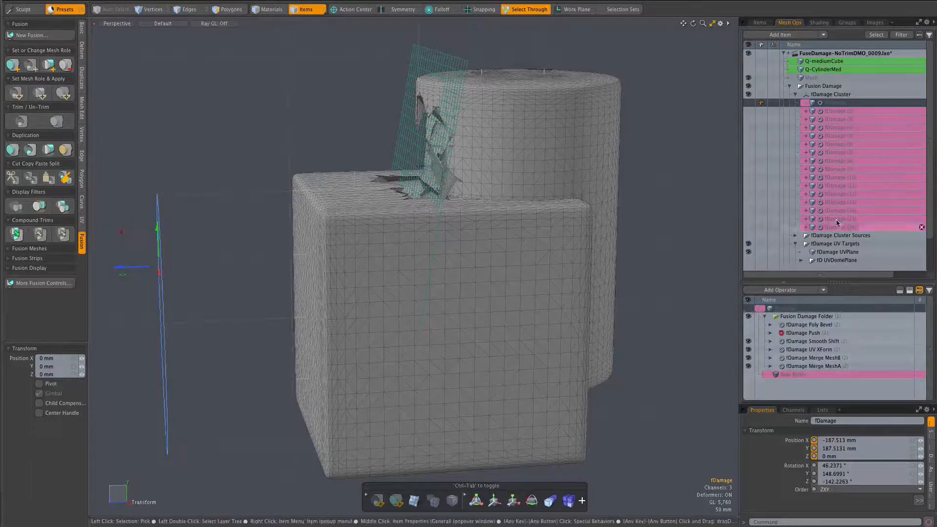
pyautogui.click(806, 316)
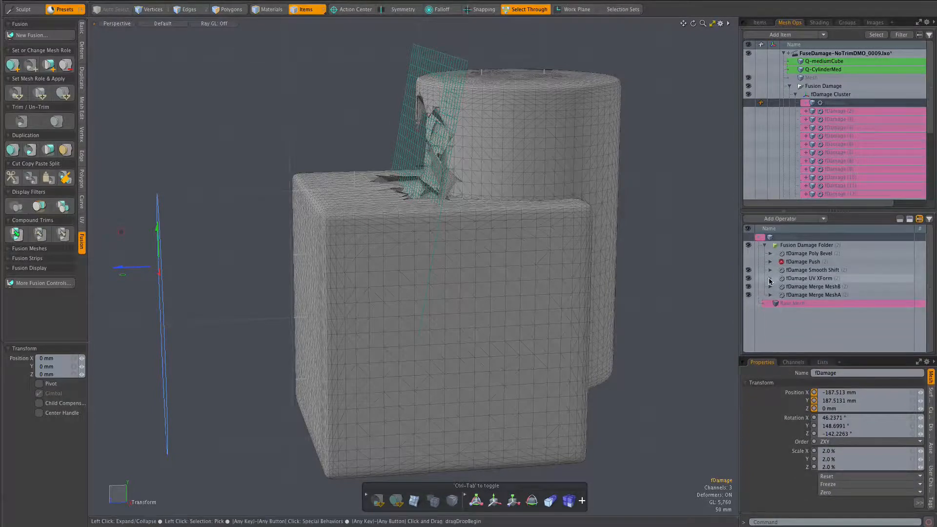
# - Expand fDamage UV XForm and its Target, selecting the fDamage UVPlane it points to
pyautogui.click(771, 277)
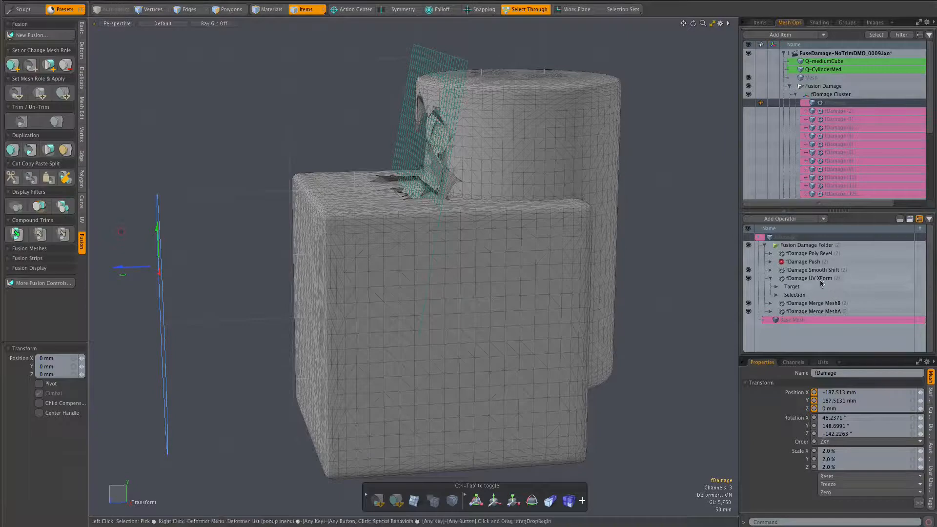
pyautogui.click(775, 286)
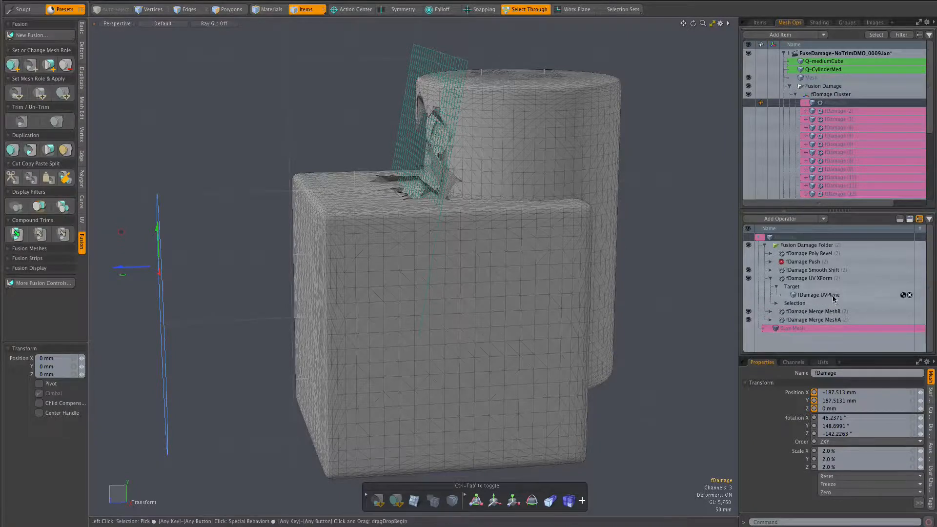
pyautogui.click(818, 295)
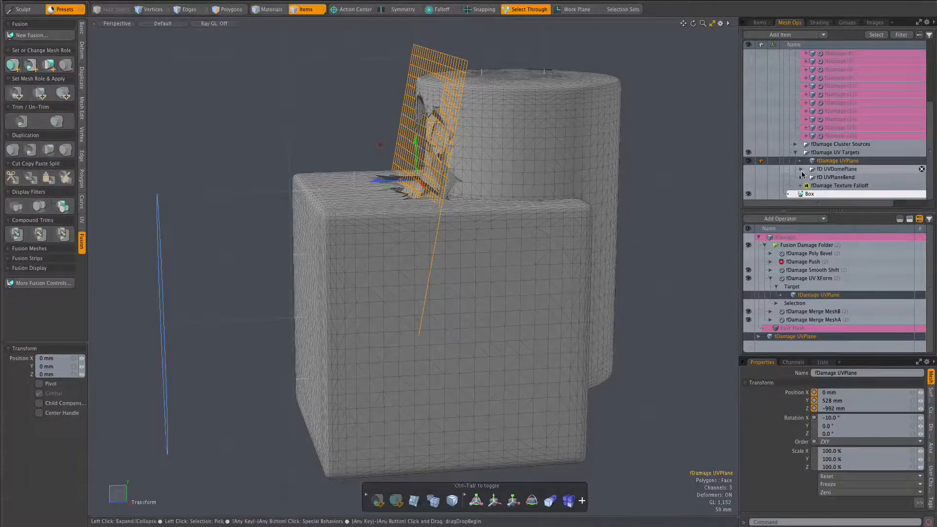
# - Select and expand fD UVPlaneBend and make its UVEdge90 plane visible in the scene
pyautogui.click(836, 176)
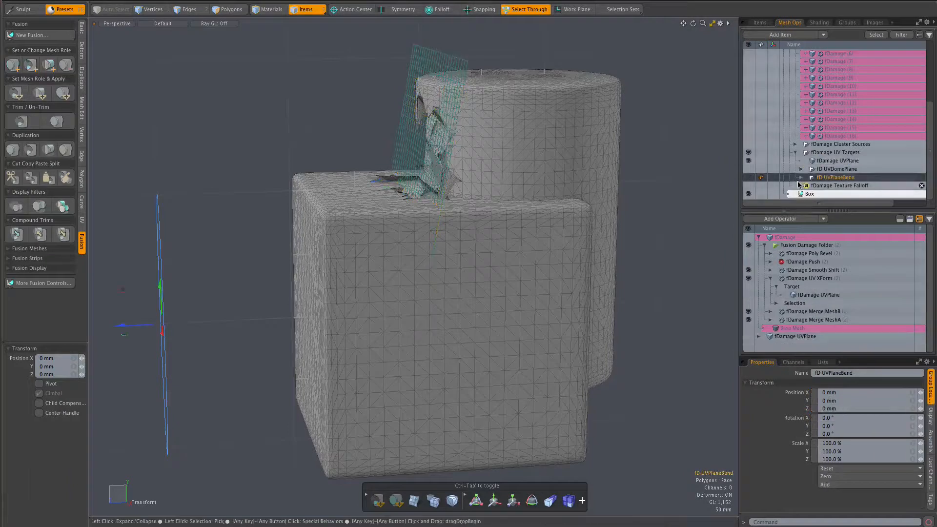
pyautogui.click(802, 176)
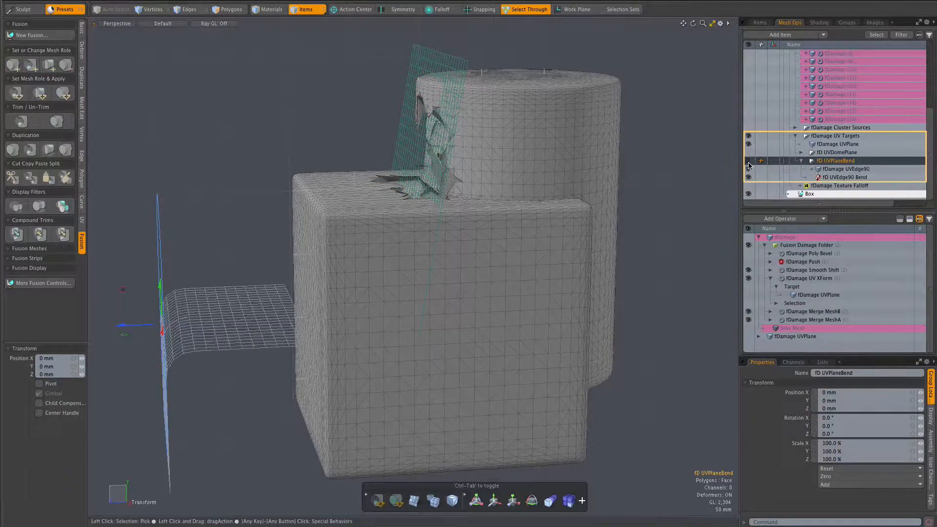
pyautogui.click(845, 169)
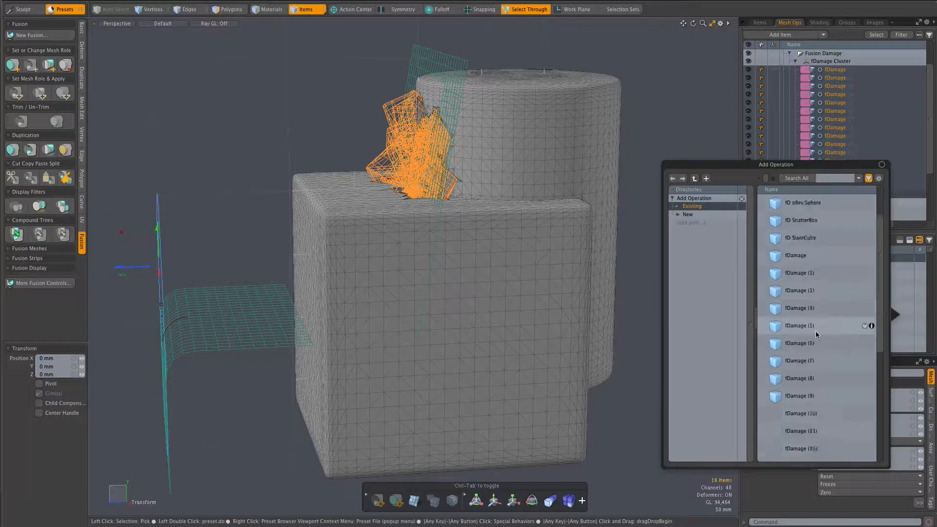
pyautogui.scroll(-3)
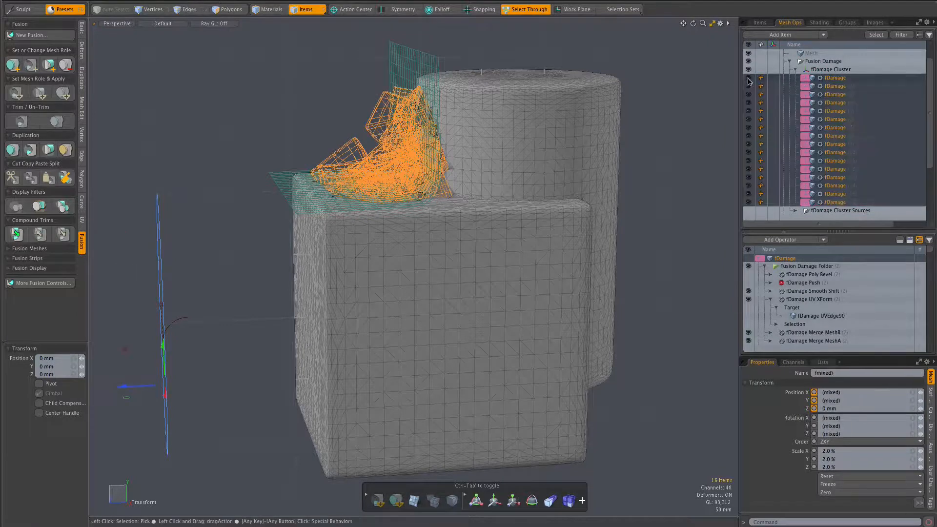
# - Hide all fDamage pieces and orbit to inspect the jagged damage wrapped across the box corner
pyautogui.moveTo(418, 239); pyautogui.dragTo(520, 265)
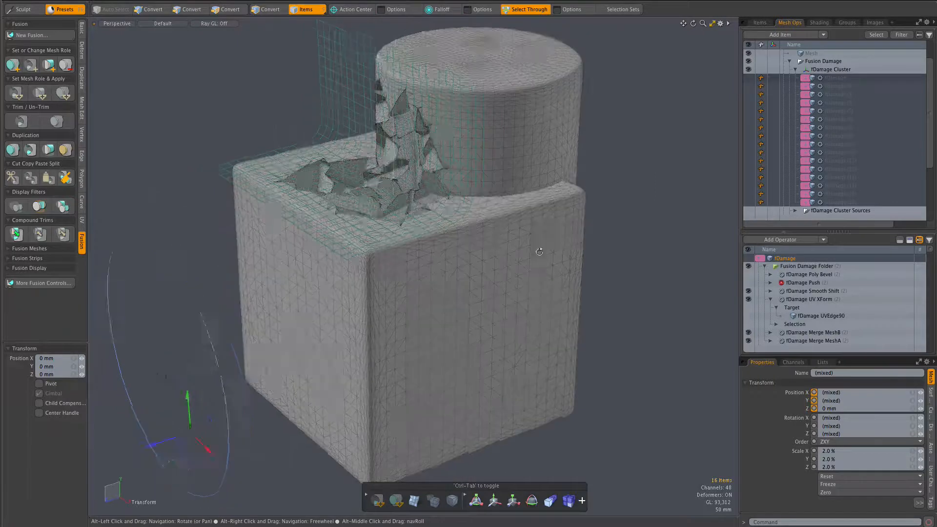
pyautogui.moveTo(538, 251); pyautogui.dragTo(429, 240)
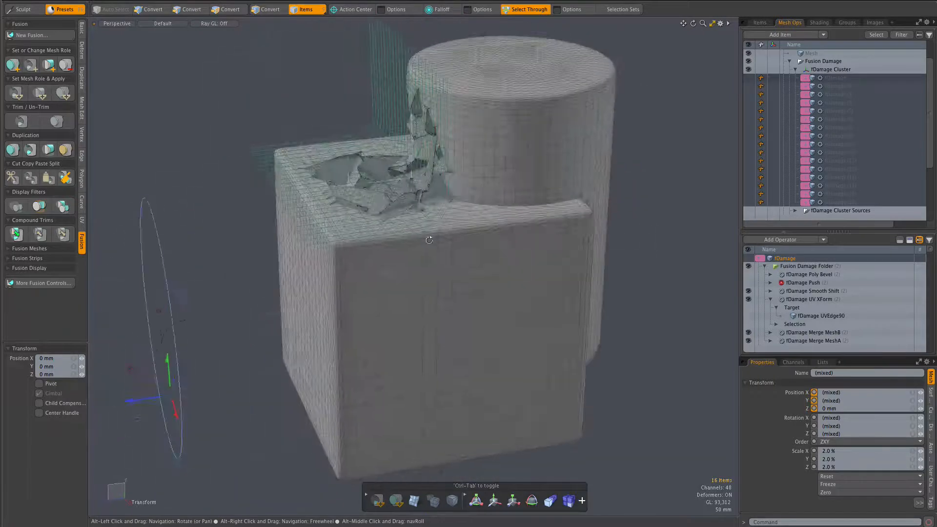